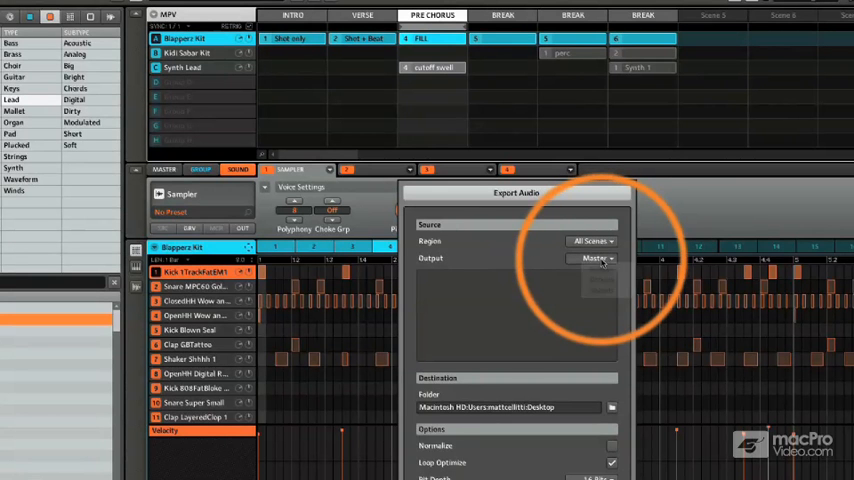
- Set the export Output to Groups so each of the three groups renders to its own file
left_click(596, 258)
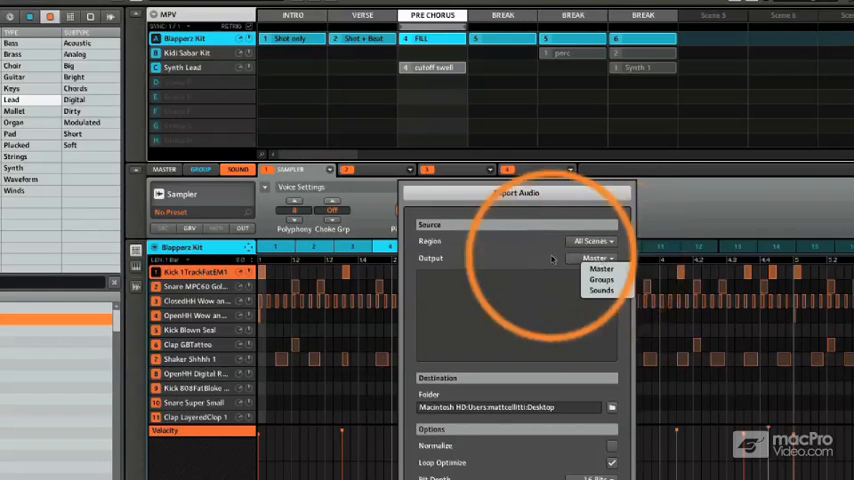
left_click(596, 258)
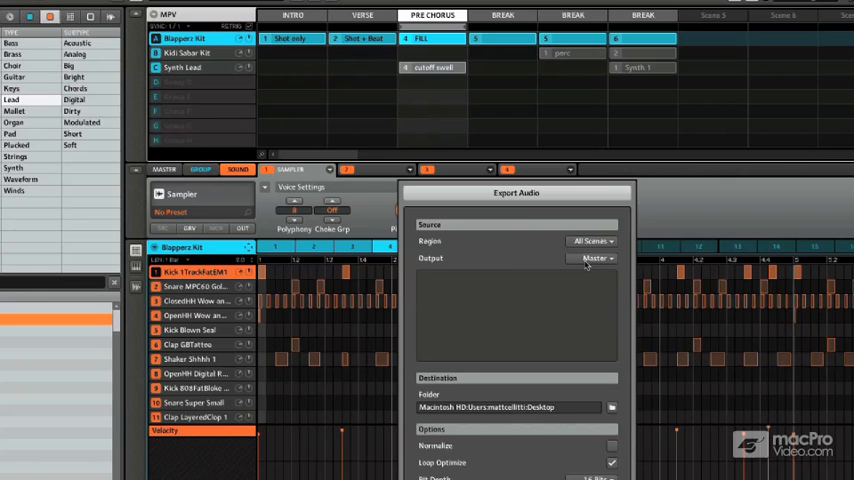
left_click(596, 258)
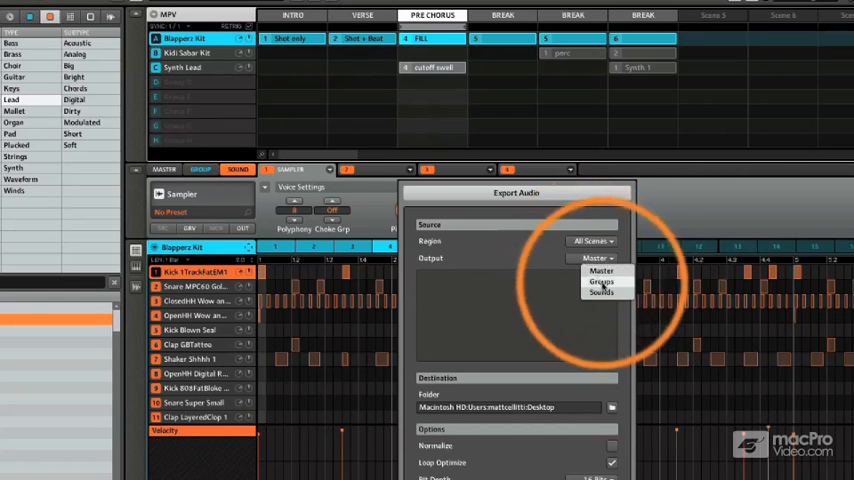
left_click(600, 282)
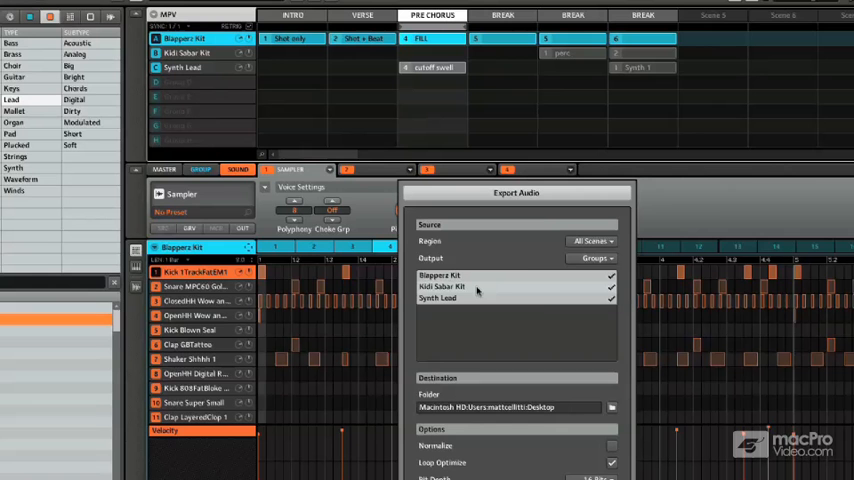
- Set the export Output to Sounds, with every sound in the kit checked in the list
left_click(592, 258)
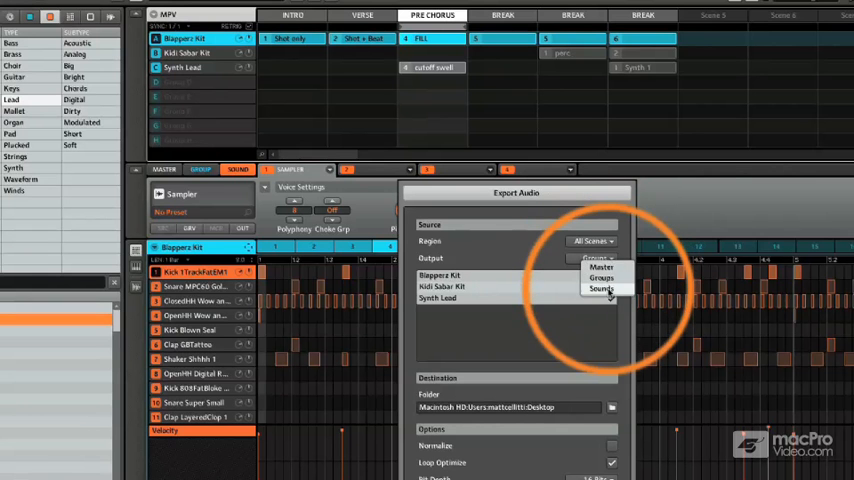
left_click(600, 288)
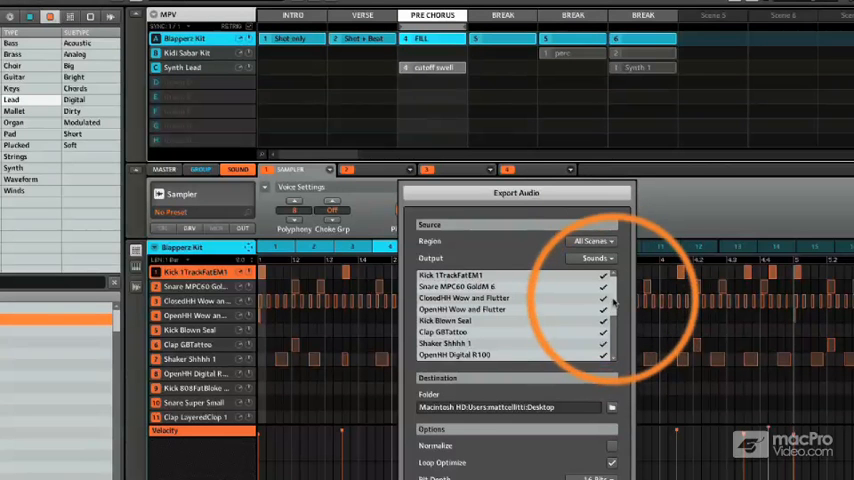
scroll("down", 3)
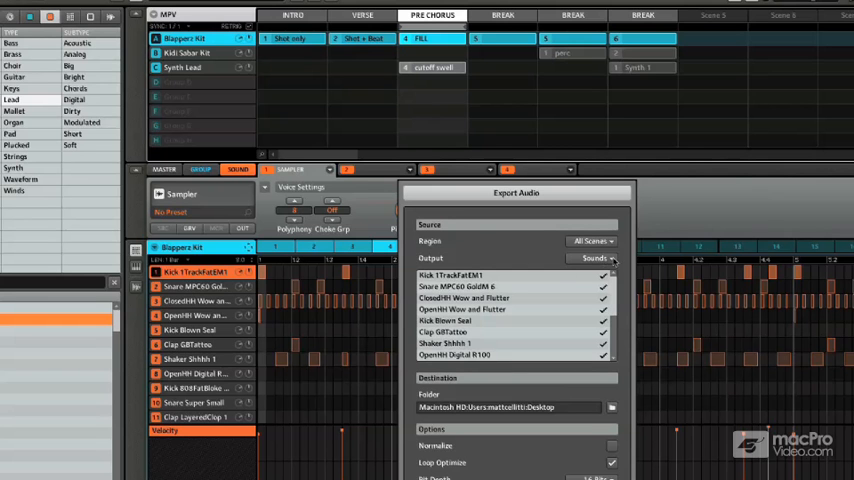
left_click(596, 258)
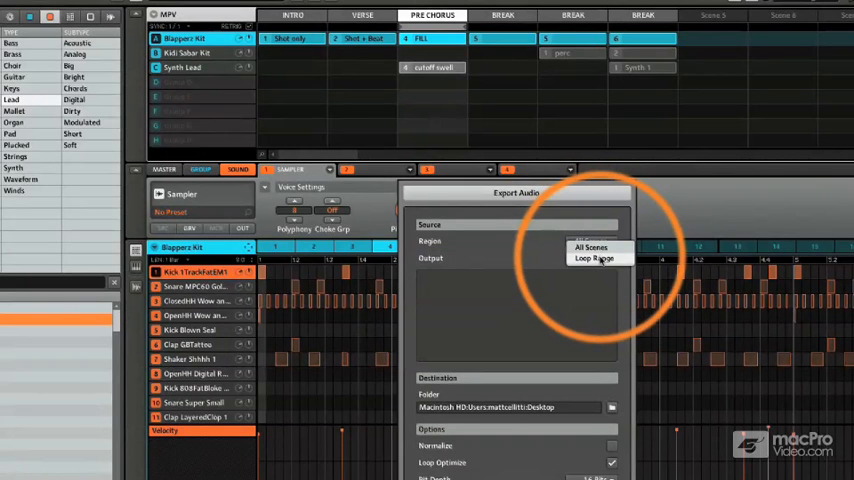
- Set the export Region to Loop Range instead of All Scenes
left_click(596, 258)
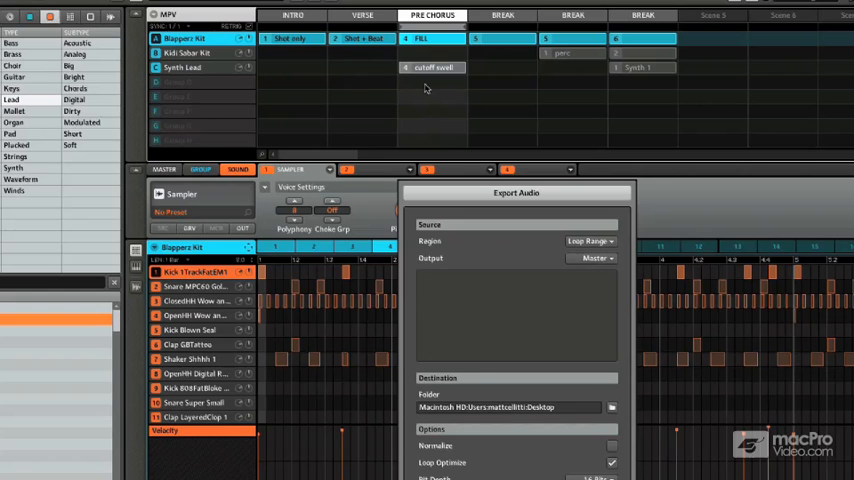
mouse_move(512, 18)
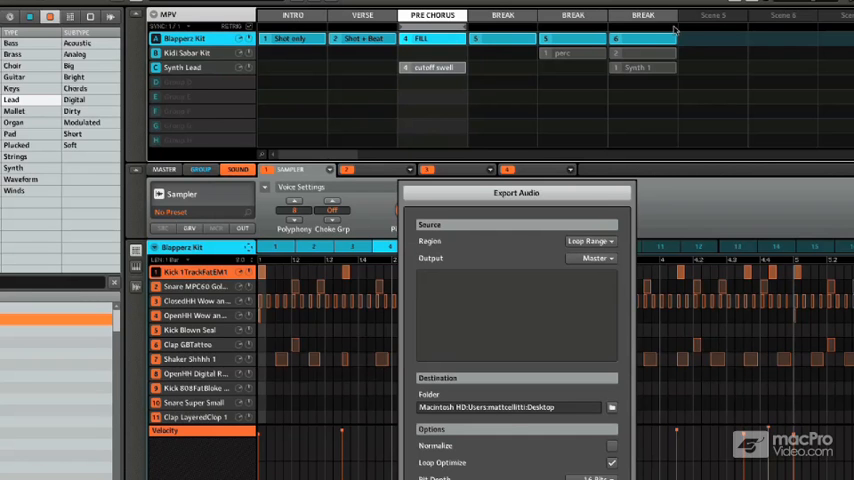
mouse_move(544, 24)
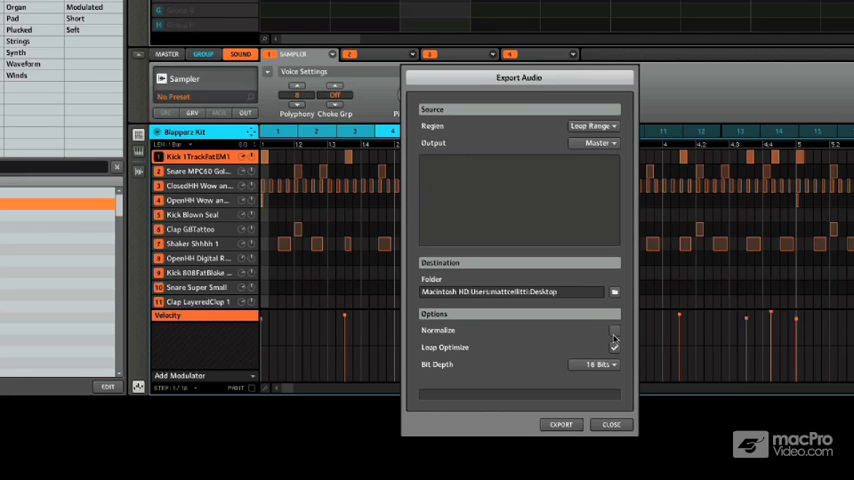
- Review the Bit Depth choices in the export Options, currently 16 Bit
left_click(614, 348)
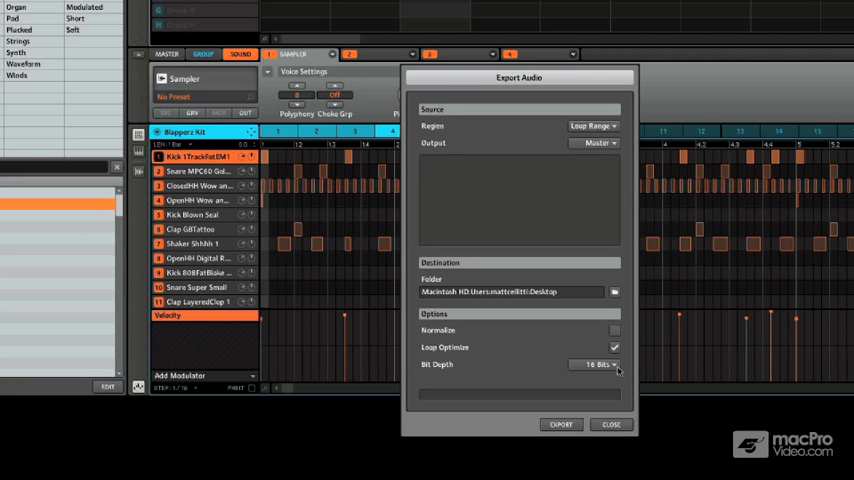
left_click(596, 364)
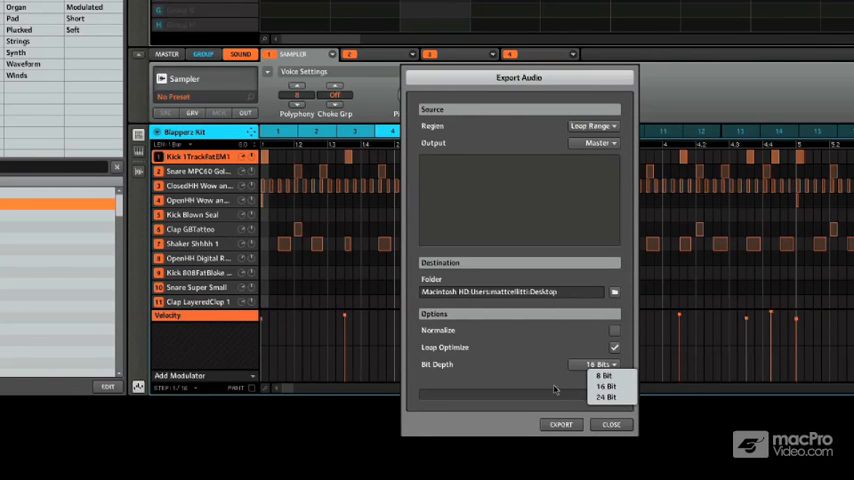
- Keep 16 Bit, set Region to All Scenes with Groups output, and export to desktop WAV files
left_click(604, 386)
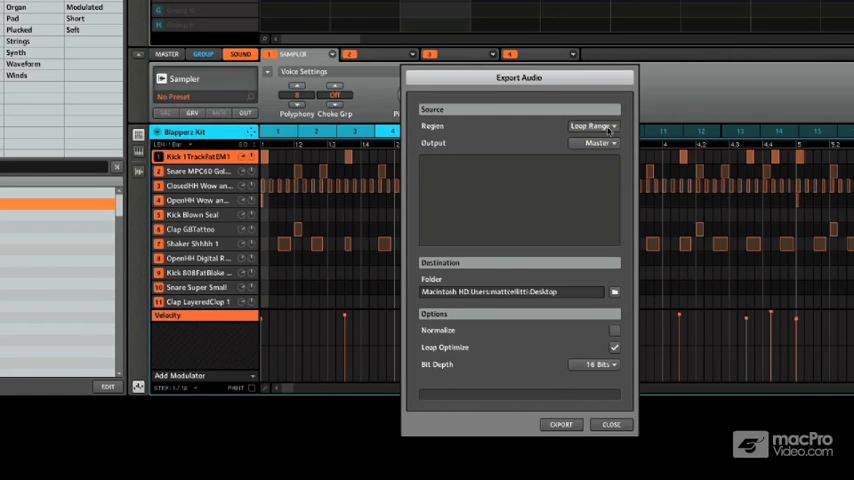
left_click(592, 126)
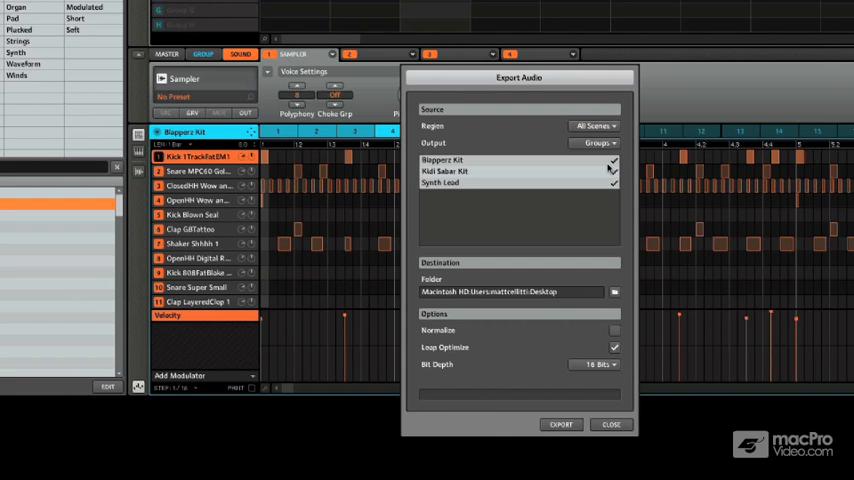
left_click(560, 424)
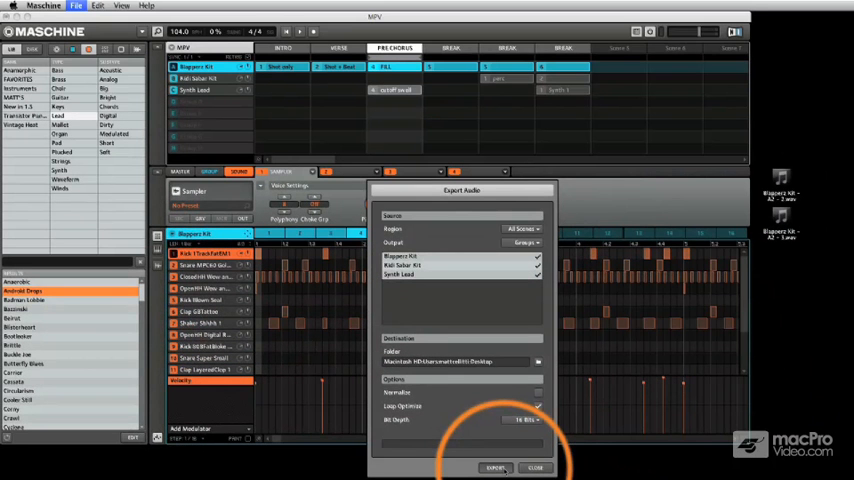
left_click(494, 468)
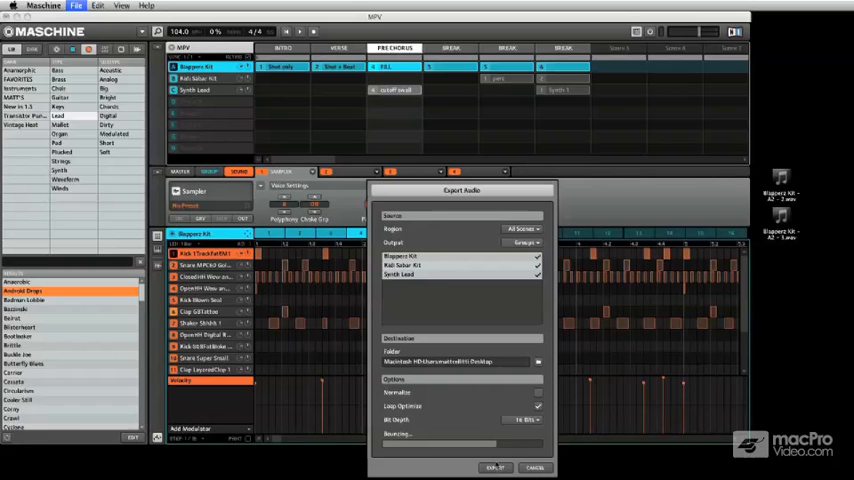